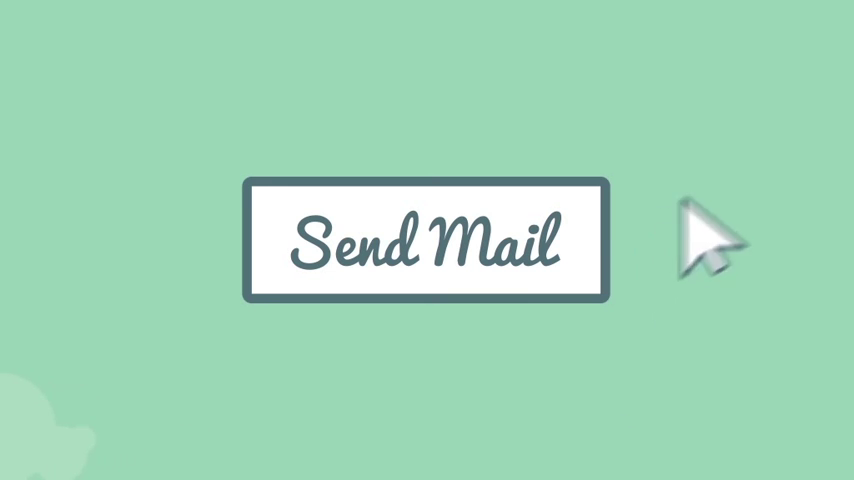
# Dispatch the envelopes via the Send Mail button so they fly along the dotted trails.
pyautogui.click(424, 240)
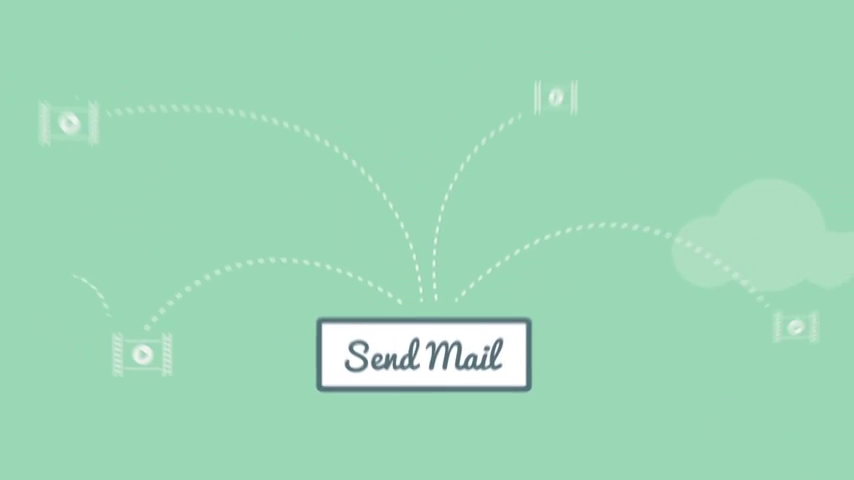